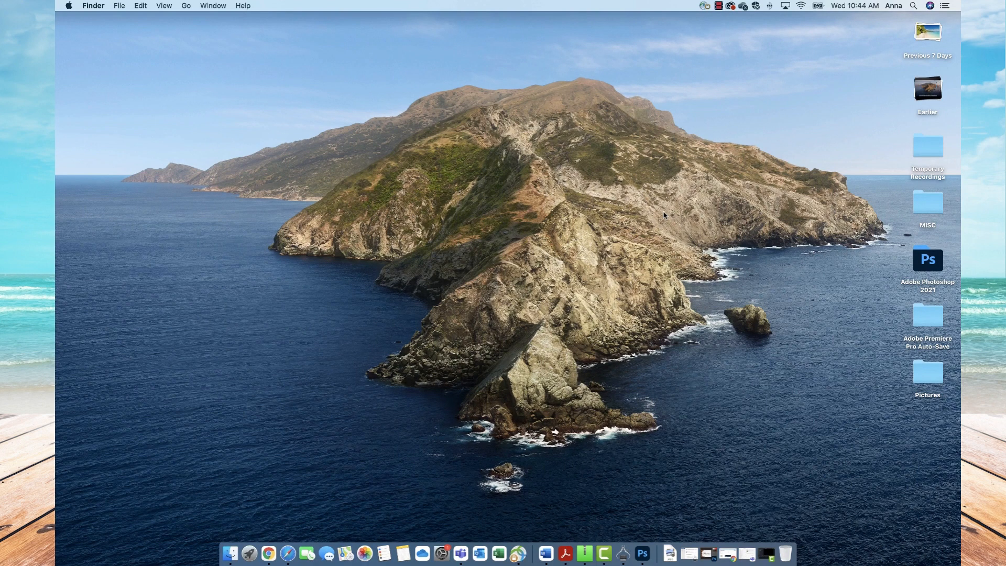
{"action": "mouse_move", "coordinate": [440, 553]}
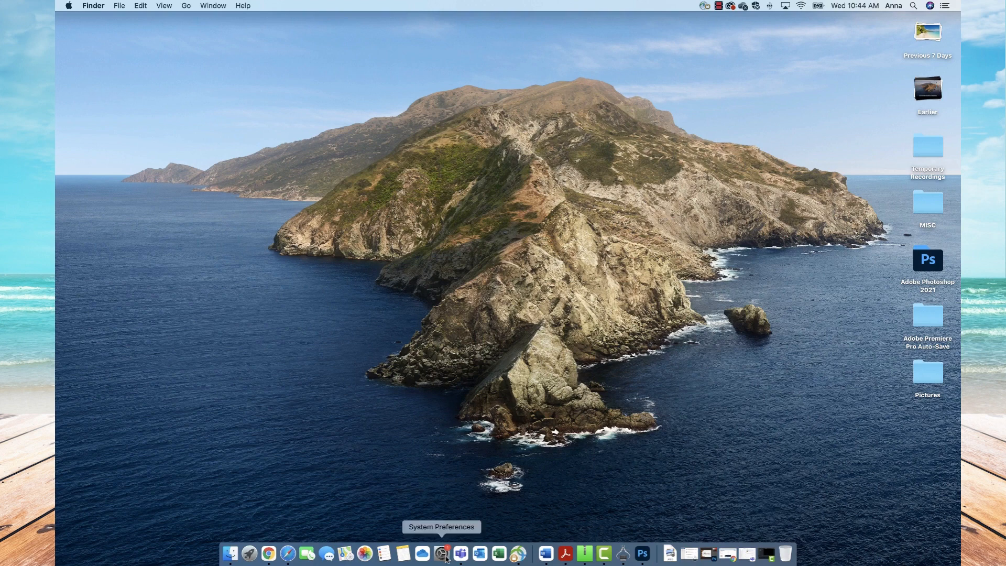
- Launch System Preferences from the Dock to show the category overview
{"action": "left_click", "coordinate": [441, 554]}
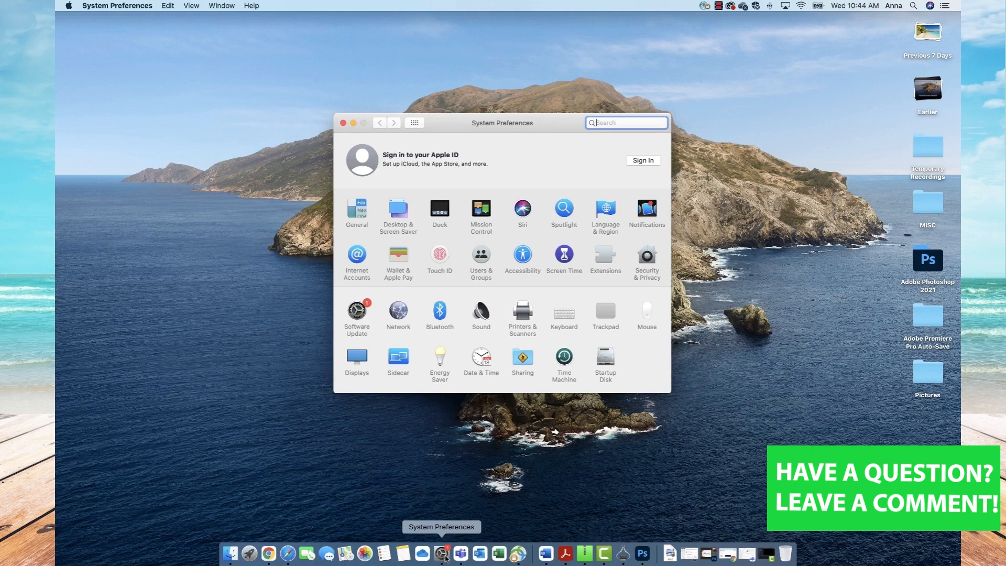
{"action": "mouse_move", "coordinate": [495, 436]}
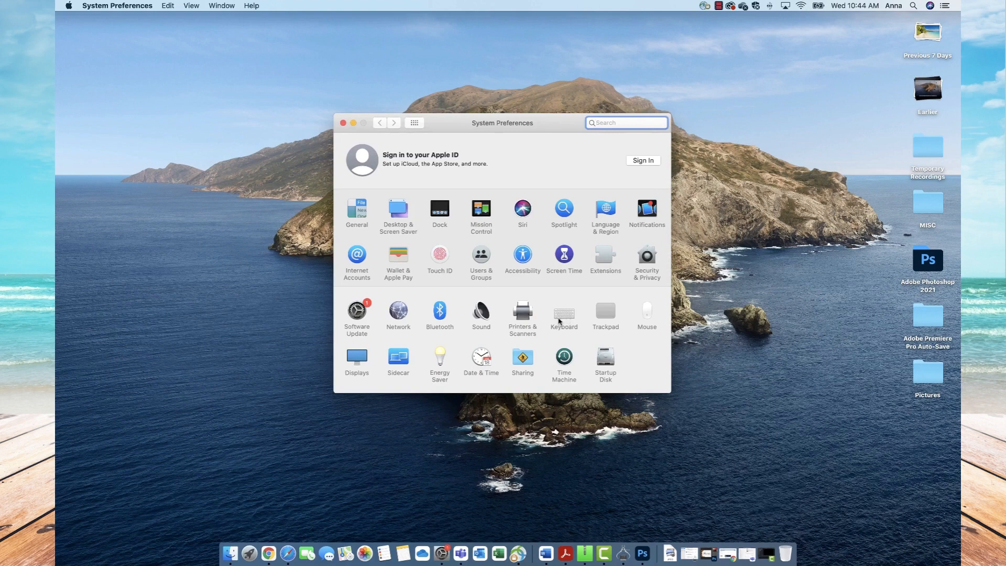
{"action": "left_click", "coordinate": [625, 123]}
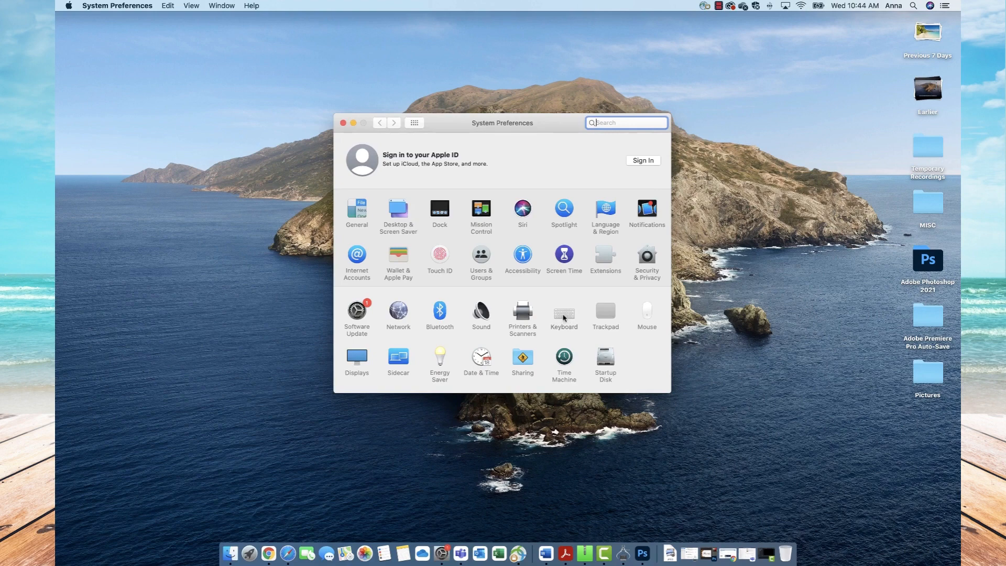
- Open Keyboard settings and set 'Touch Bar shows' to 'F1, F2, etc. Keys'
{"action": "left_click", "coordinate": [563, 311]}
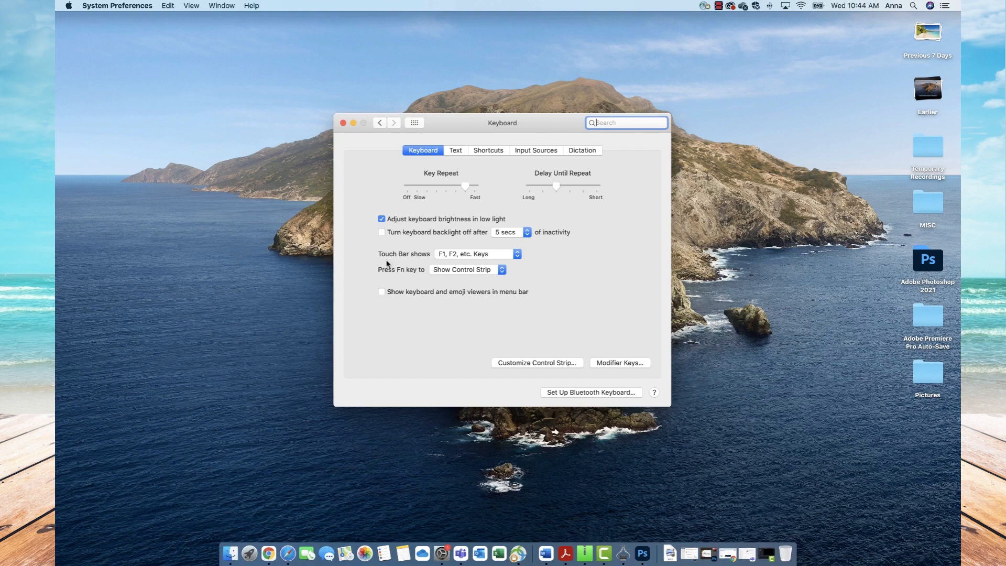
{"action": "mouse_move", "coordinate": [388, 261]}
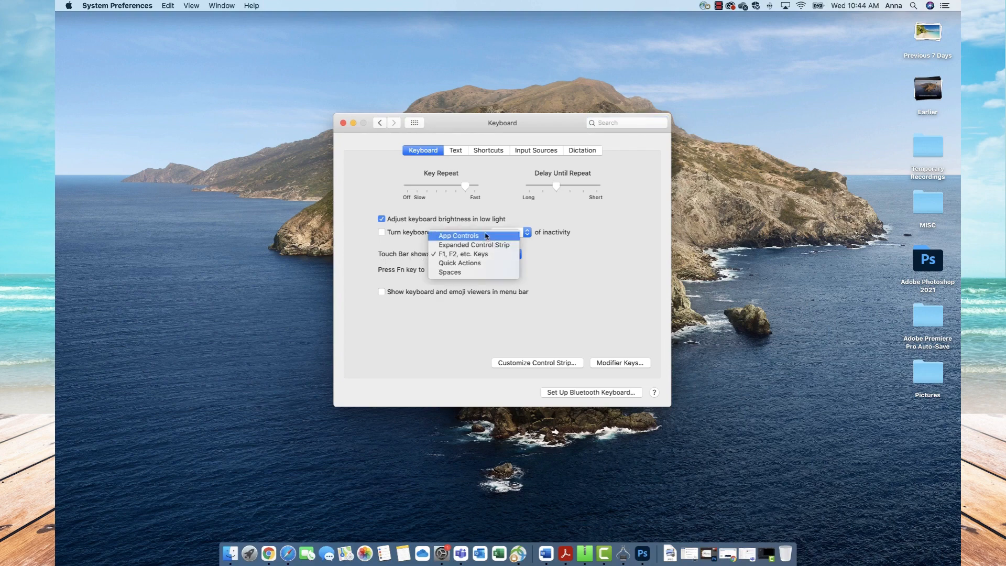
{"action": "mouse_move", "coordinate": [467, 253]}
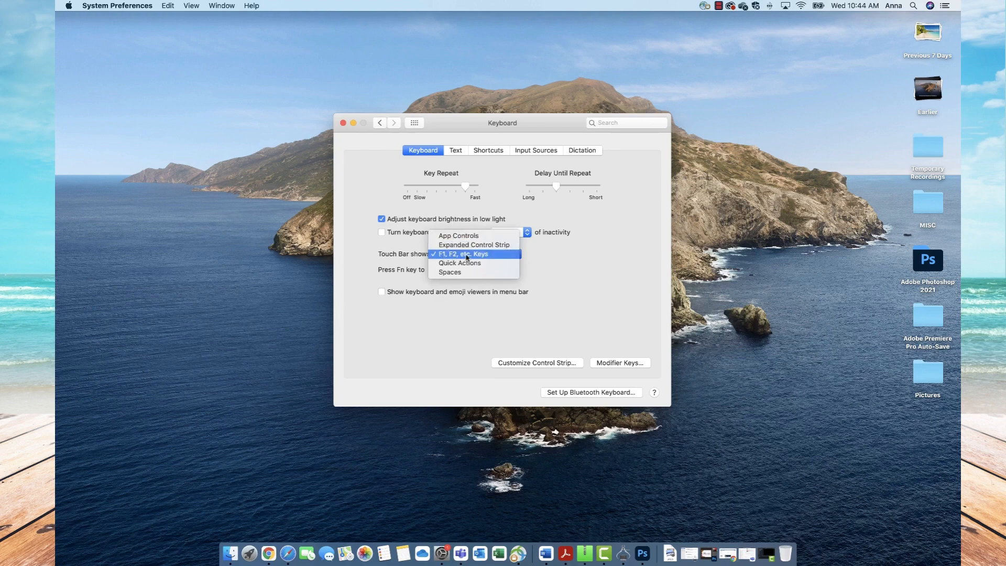
{"action": "left_click", "coordinate": [461, 254]}
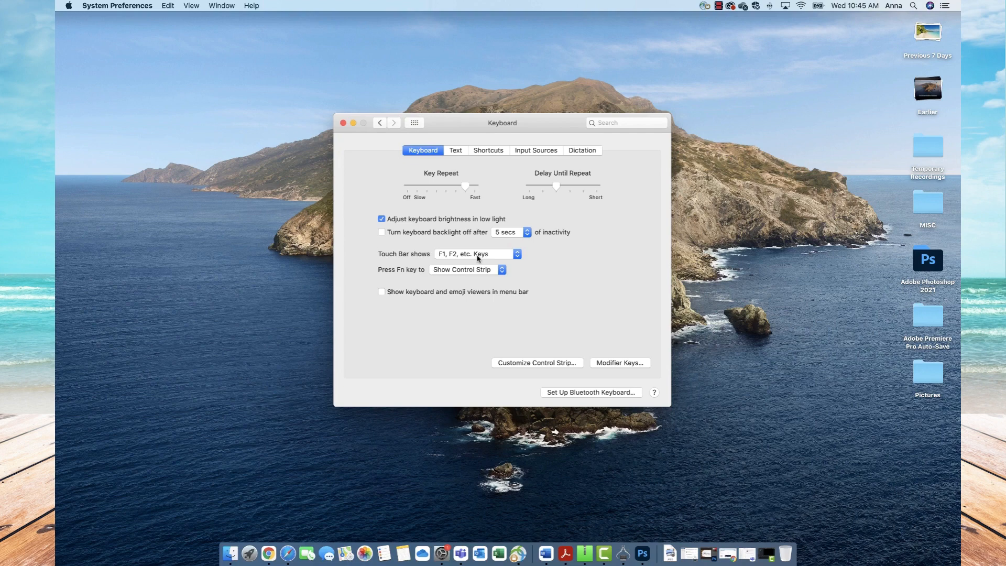
- Set the Touch Bar to App Controls and hold Fn to reveal F1, F2 keys
{"action": "left_click", "coordinate": [477, 253]}
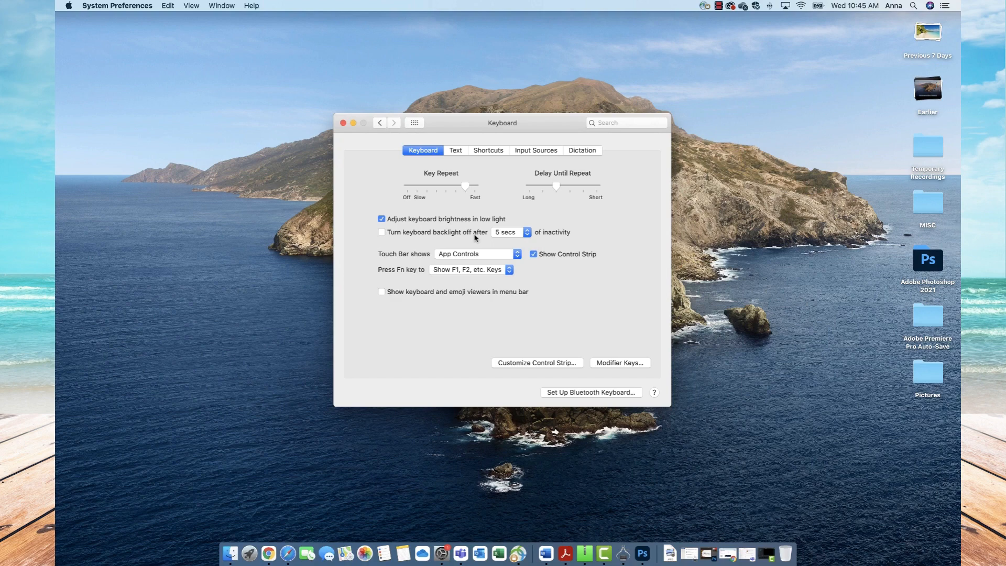
{"action": "key", "text": "fn"}
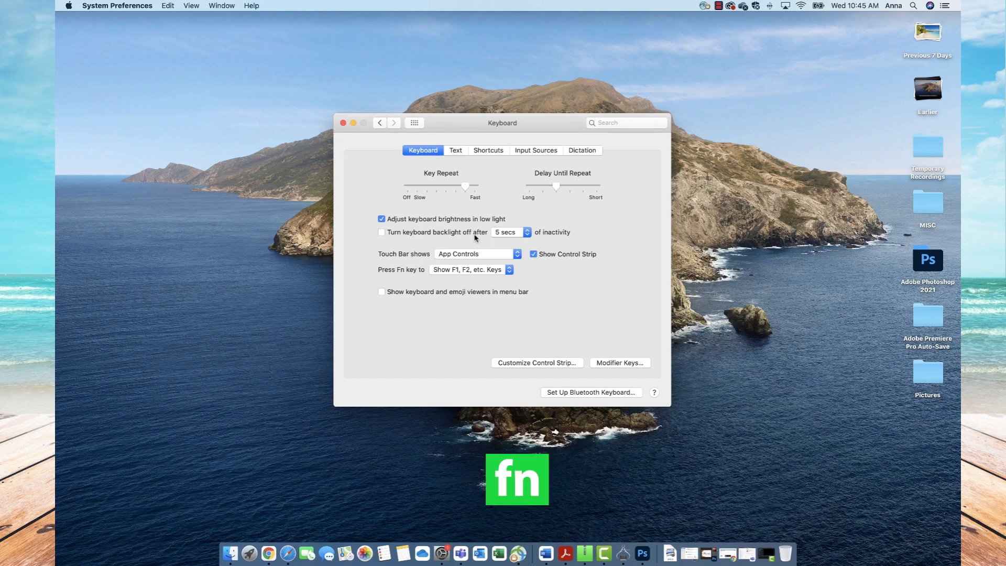